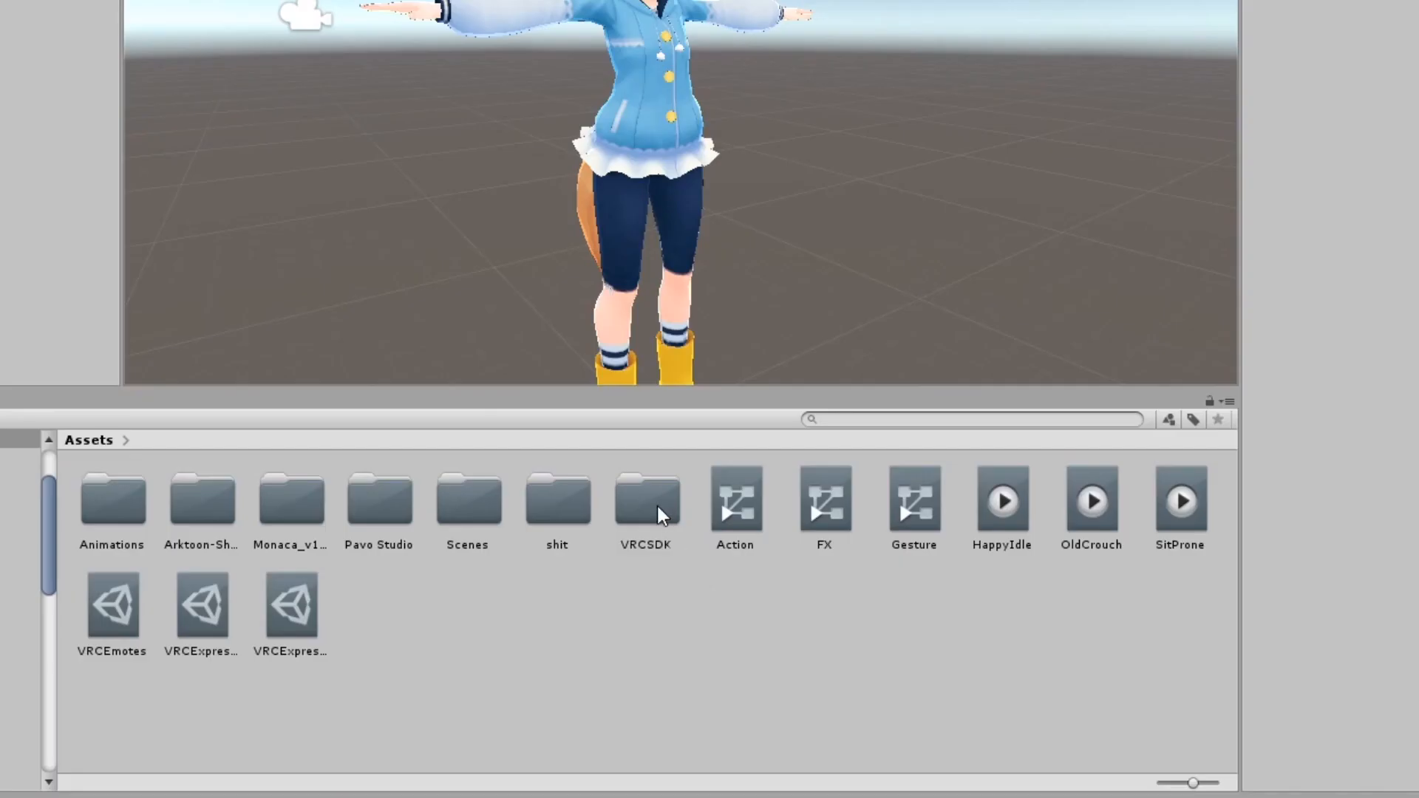
- Duplicate vrc_AvatarV3LocomotionLayer from the VRCSDK Examples3 Controllers folder
double_click(645, 502)
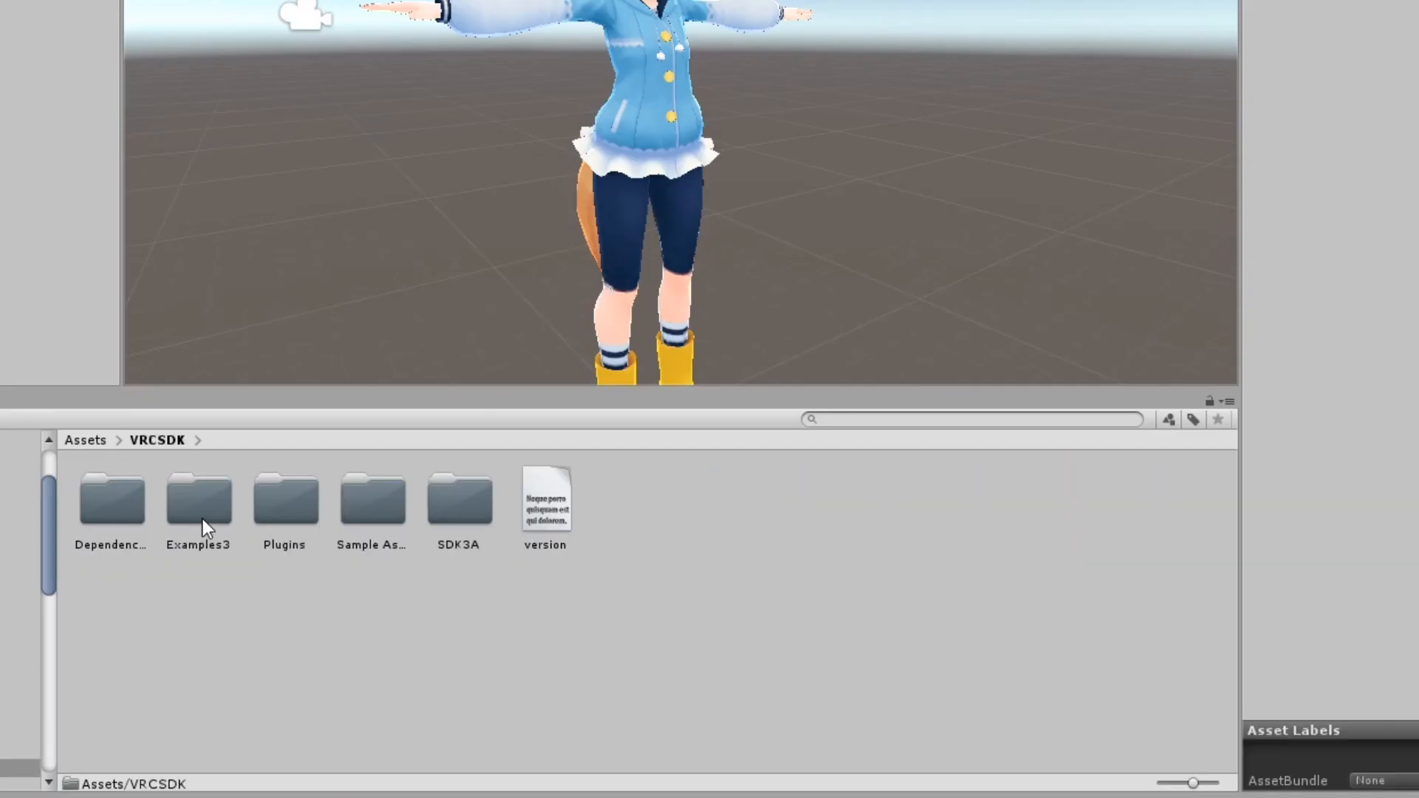
double_click(197, 500)
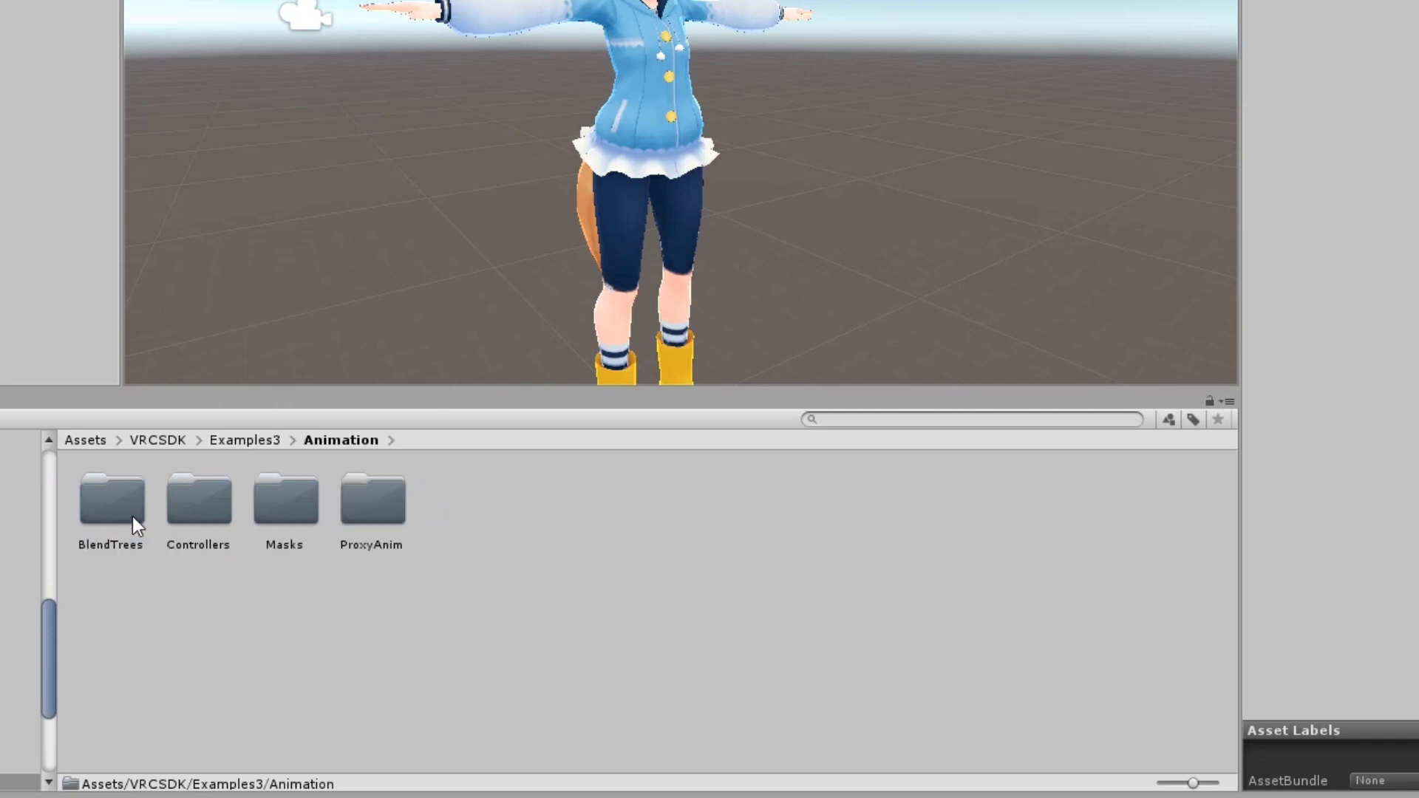
double_click(198, 498)
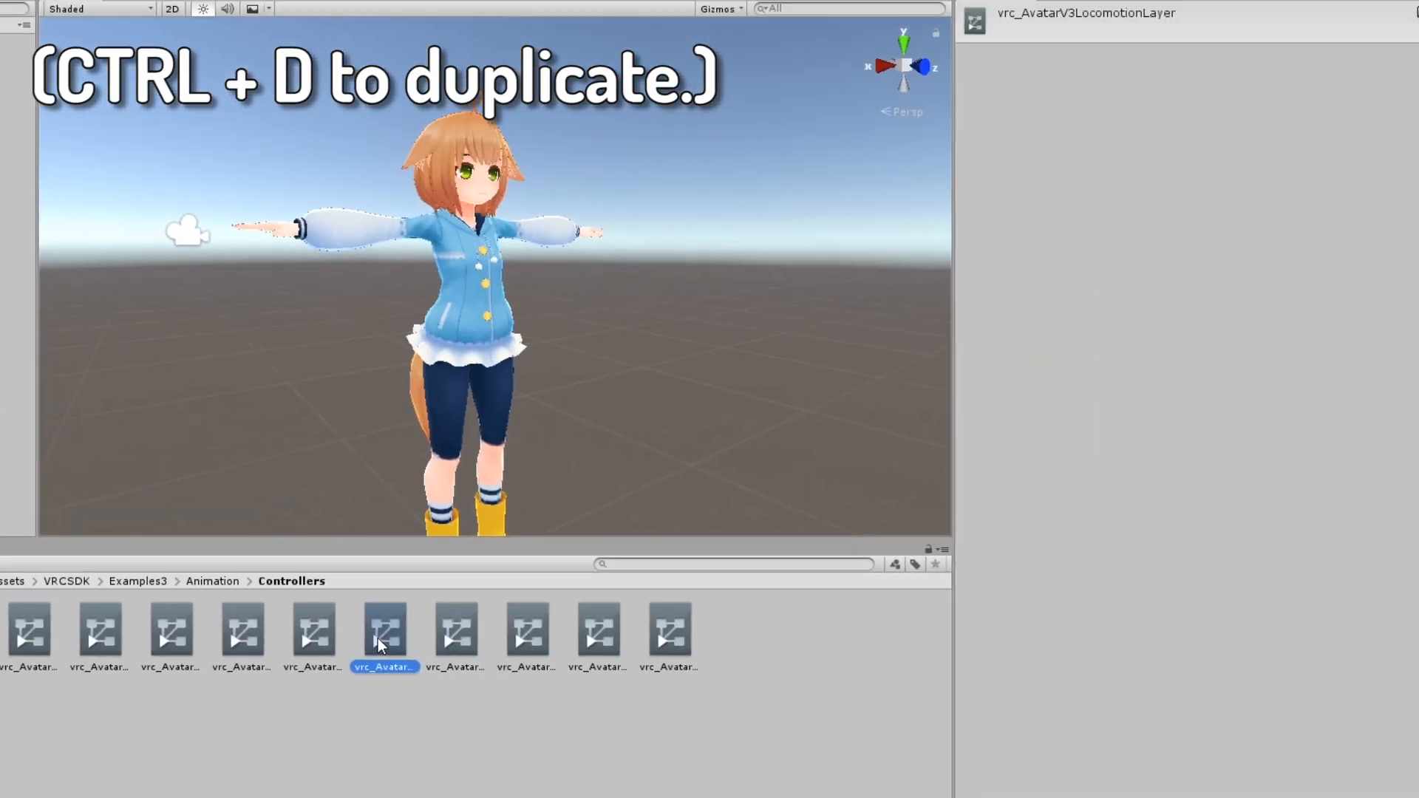
key("ctrl+d")
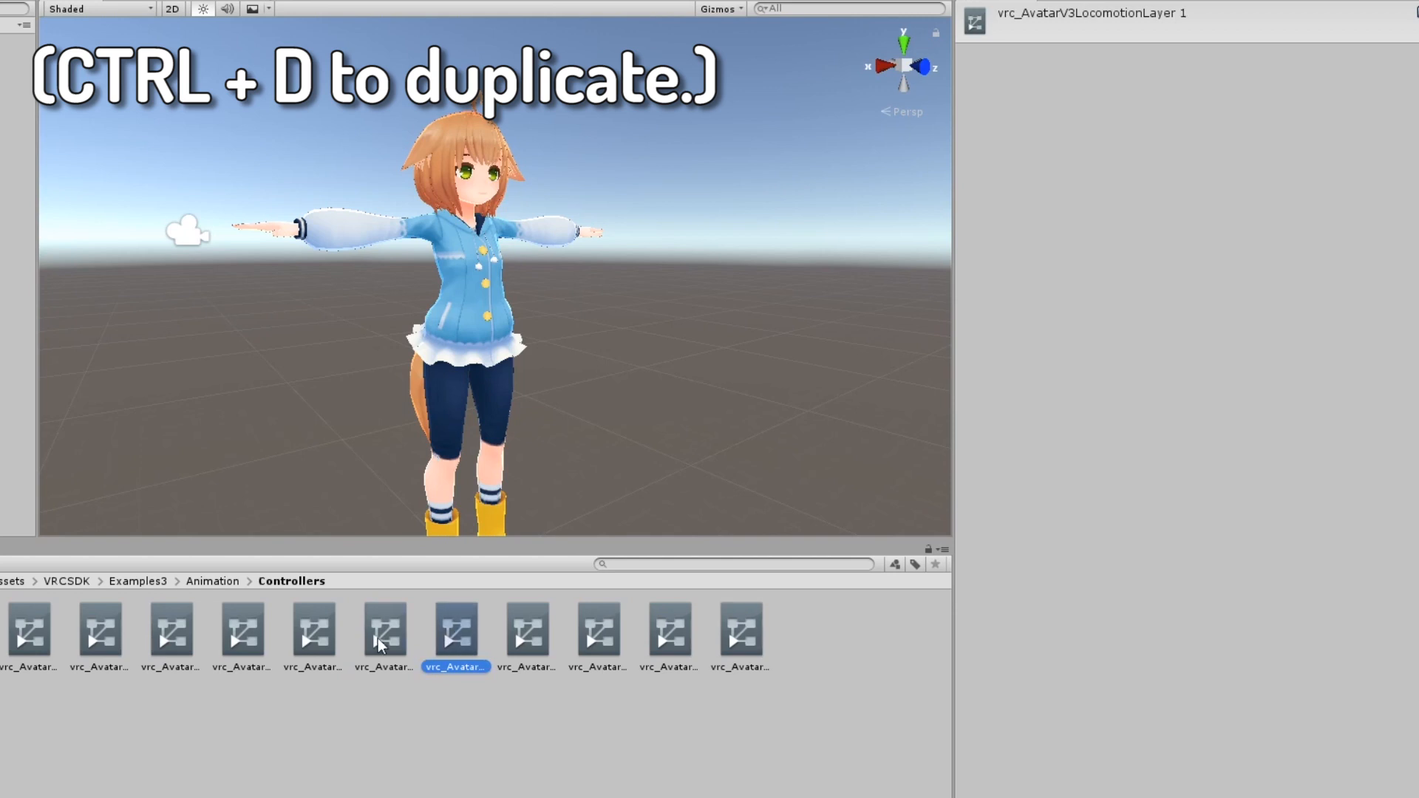
mouse_move(382, 646)
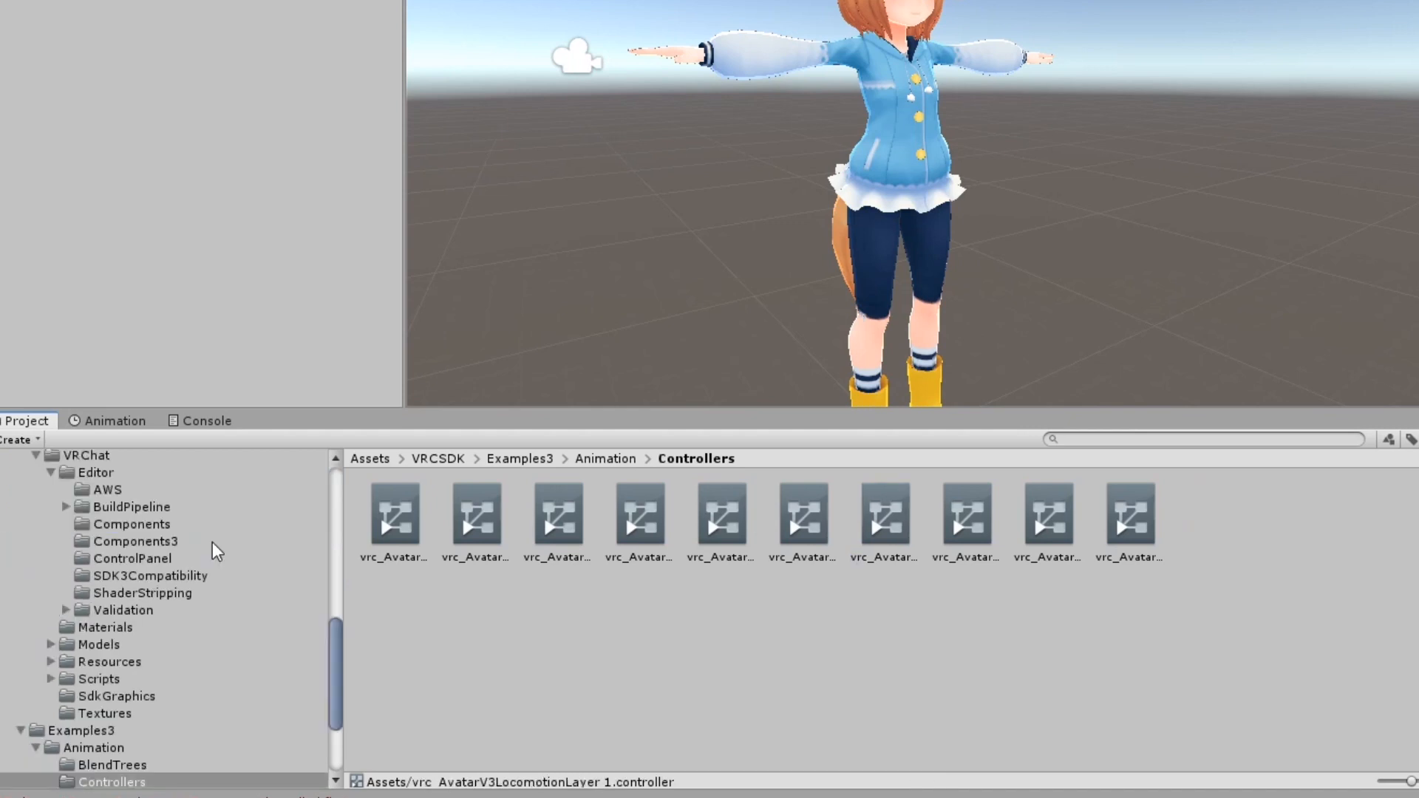
- Duplicate the crouching, prone and standing locomotion blend trees in the BlendTrees folder
left_click(605, 459)
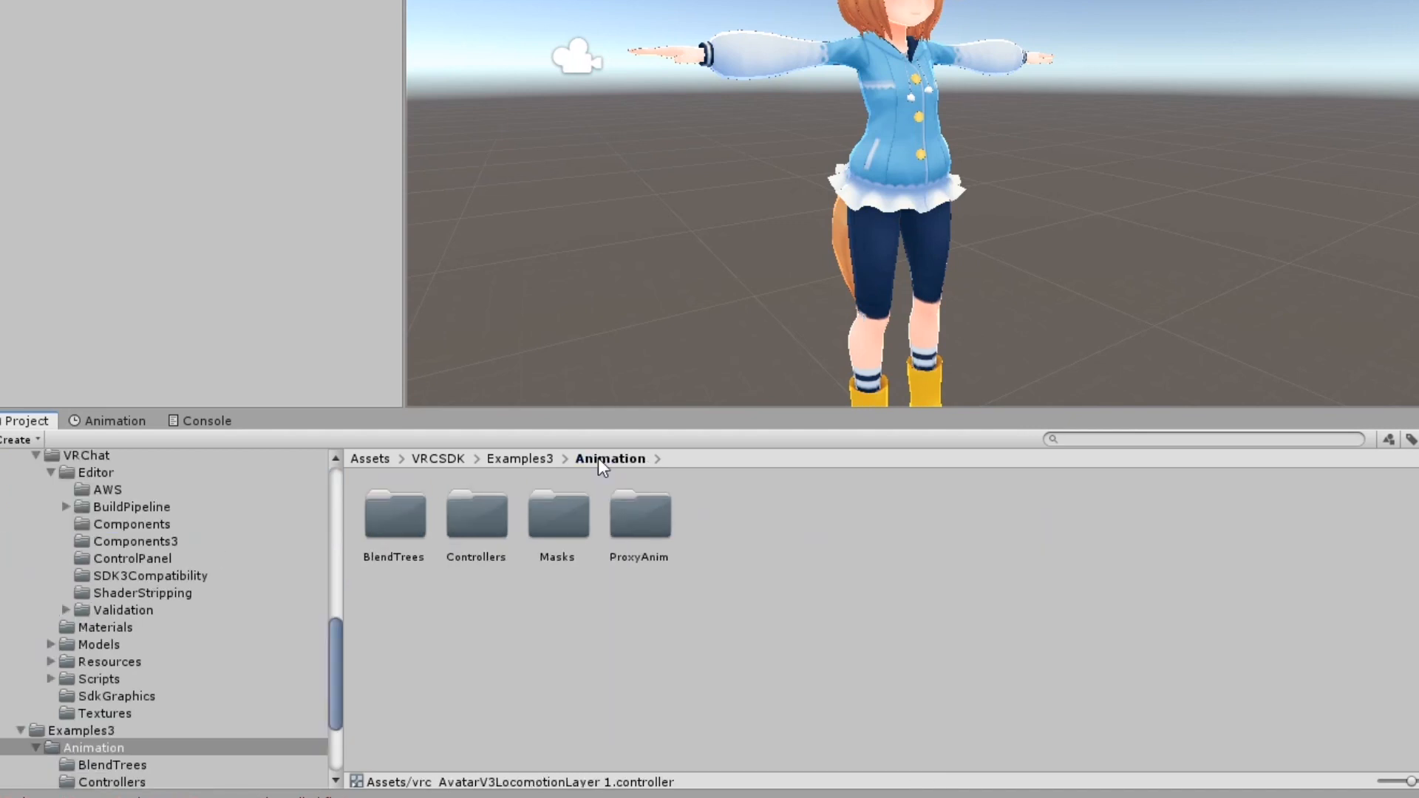
double_click(393, 515)
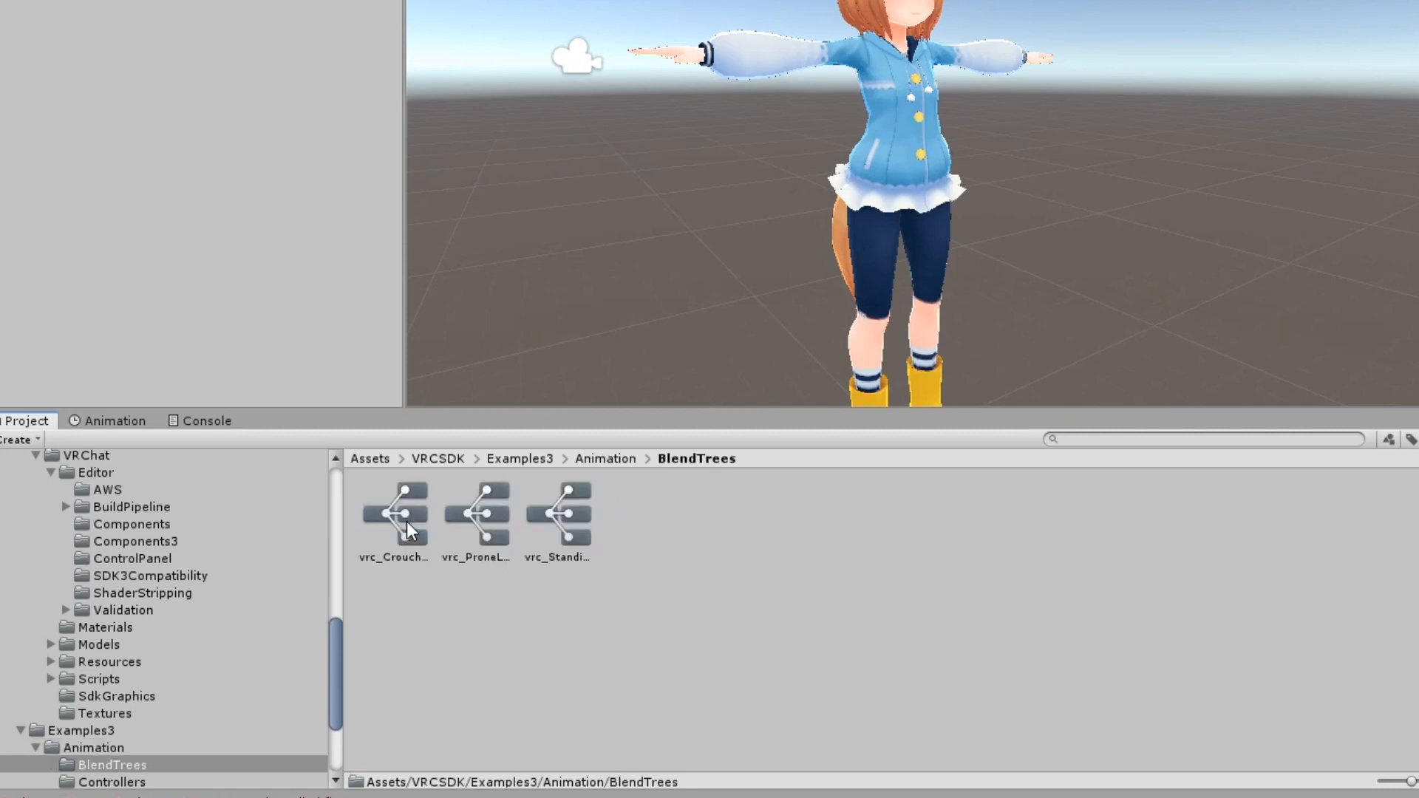
left_click(478, 518)
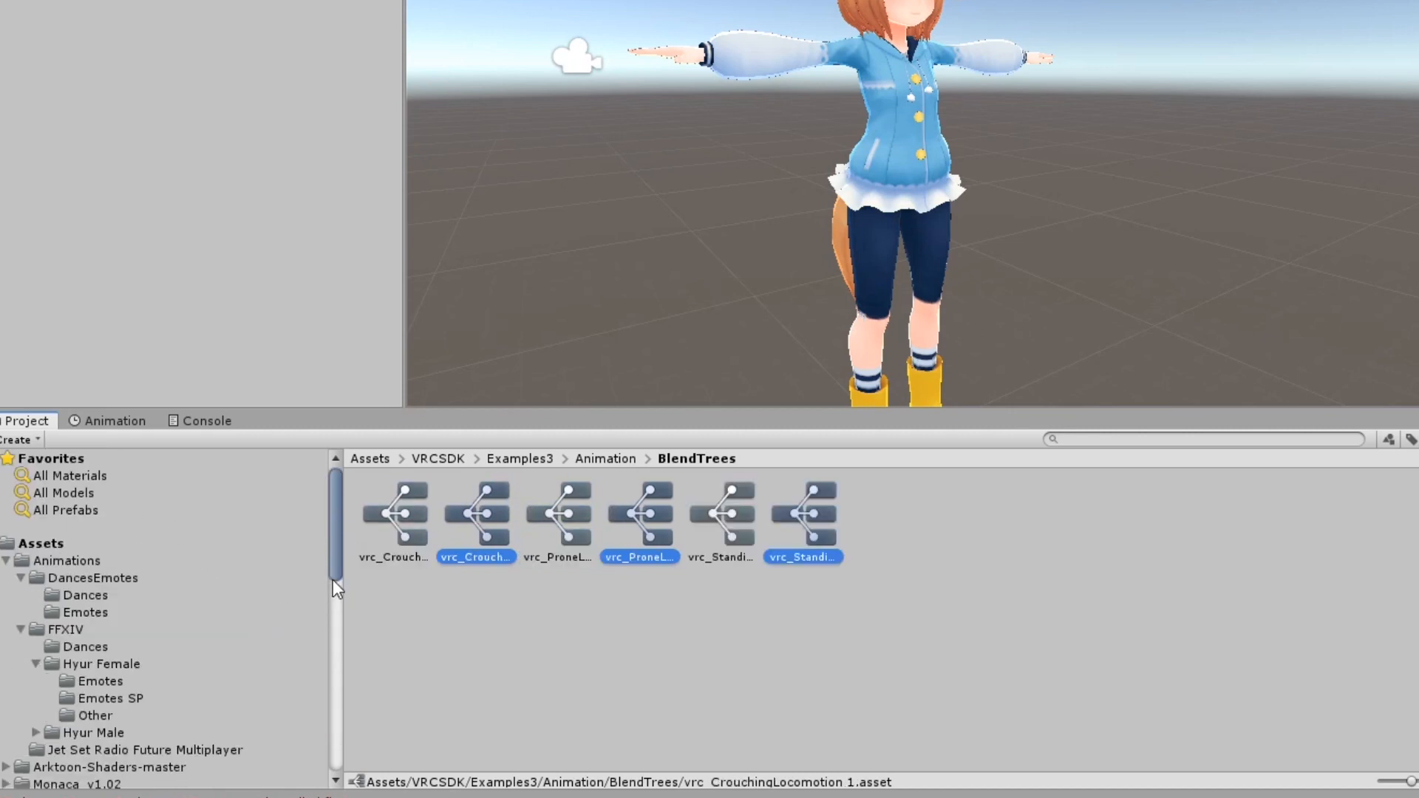
left_click(36, 544)
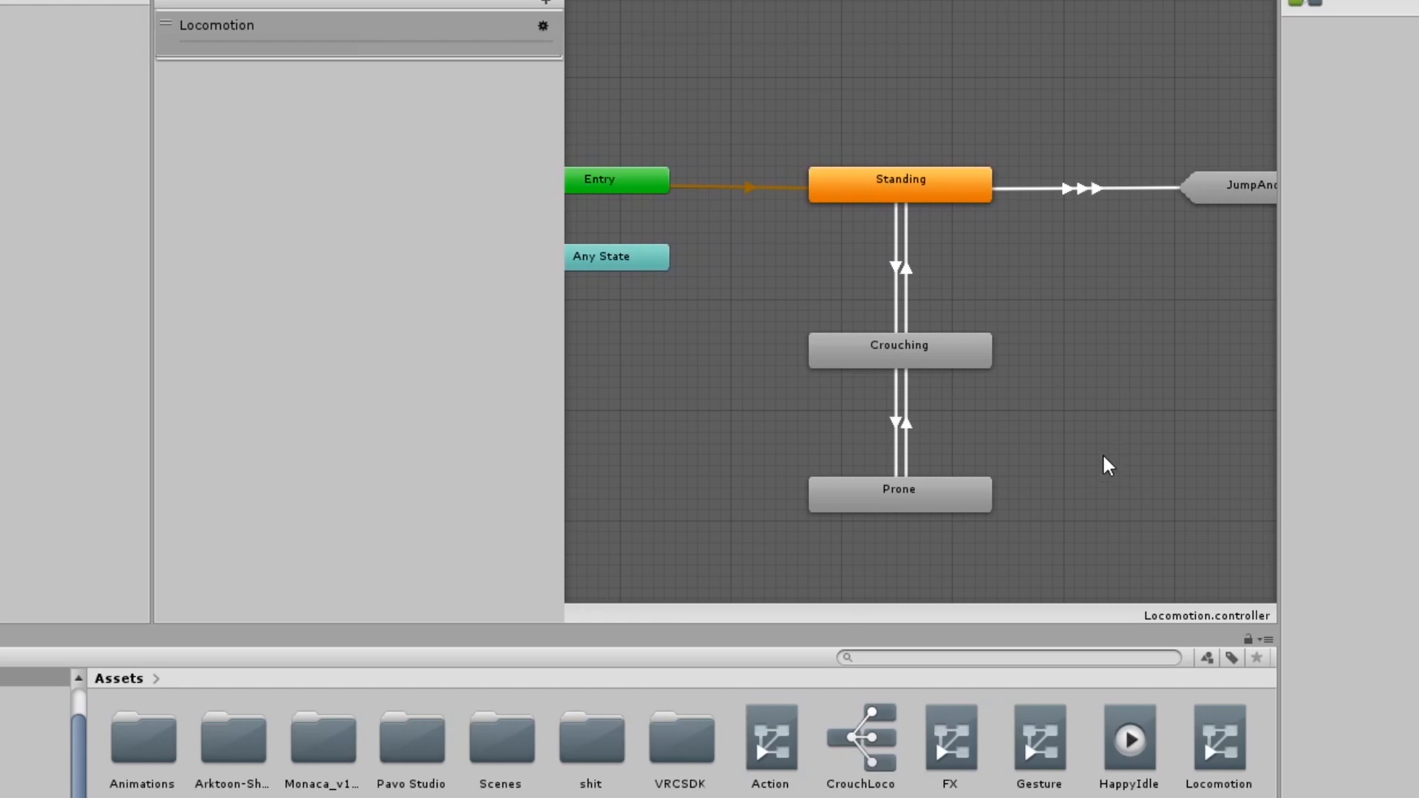
- Inspect the Motion fields of the Locomotion controller's Standing and Crouching states
left_click(899, 181)
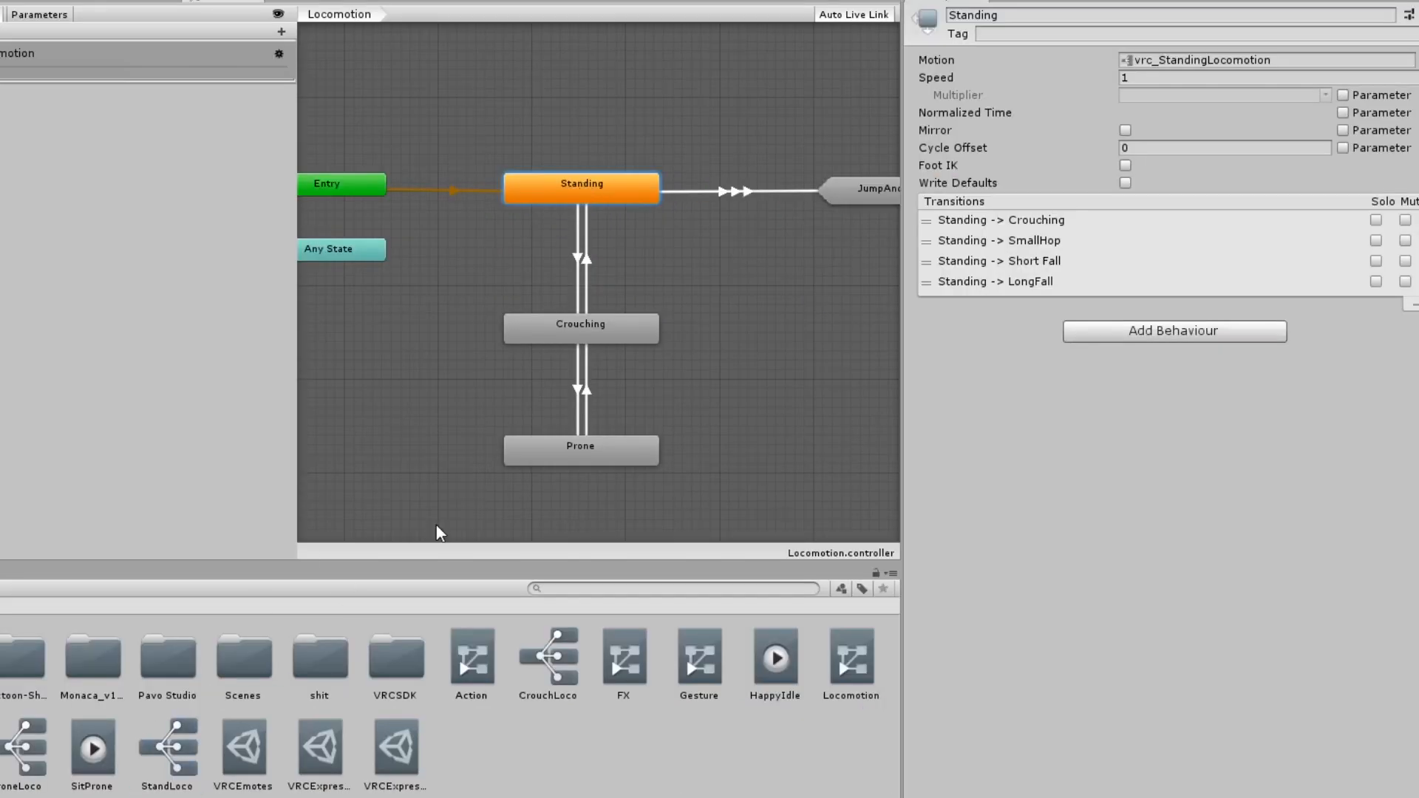
left_click(581, 328)
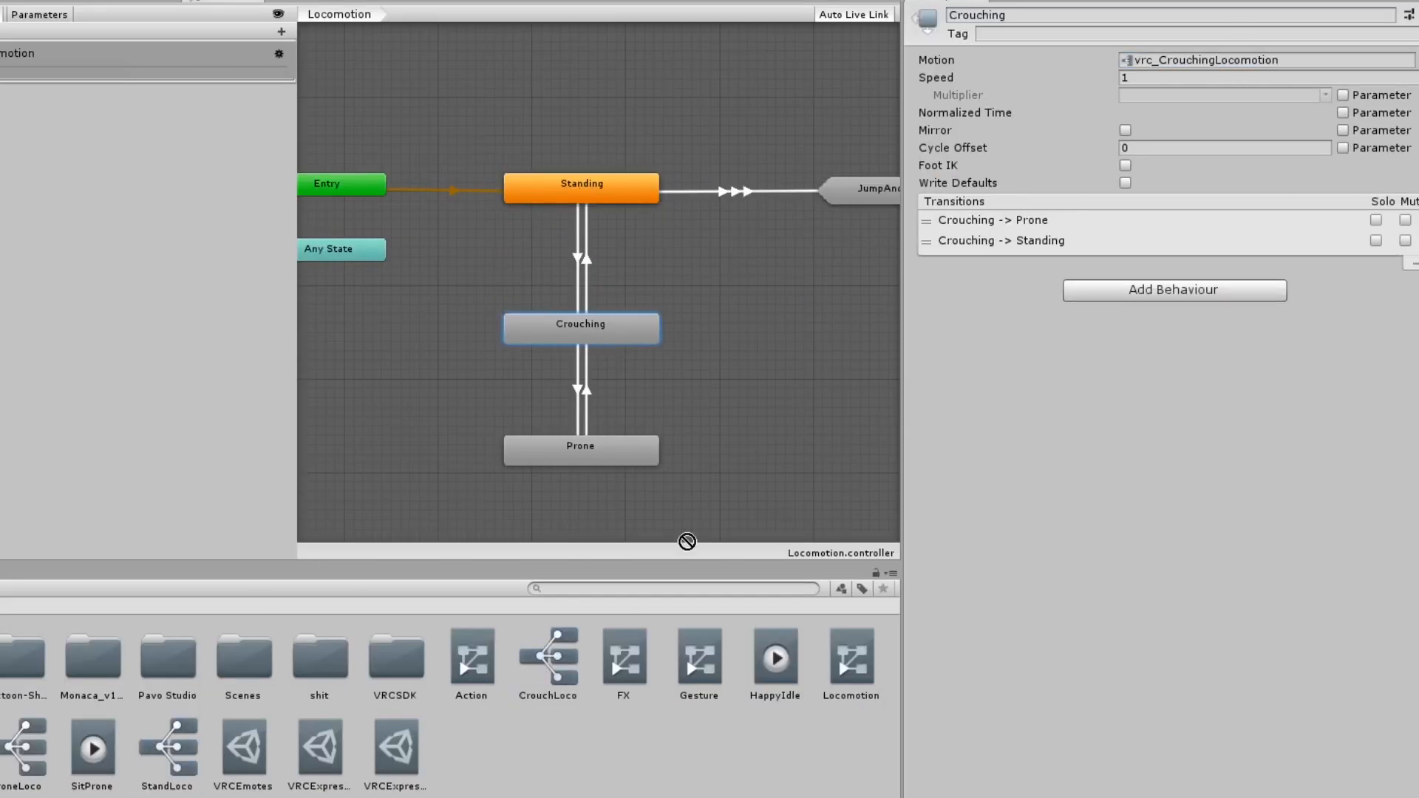
left_click(581, 449)
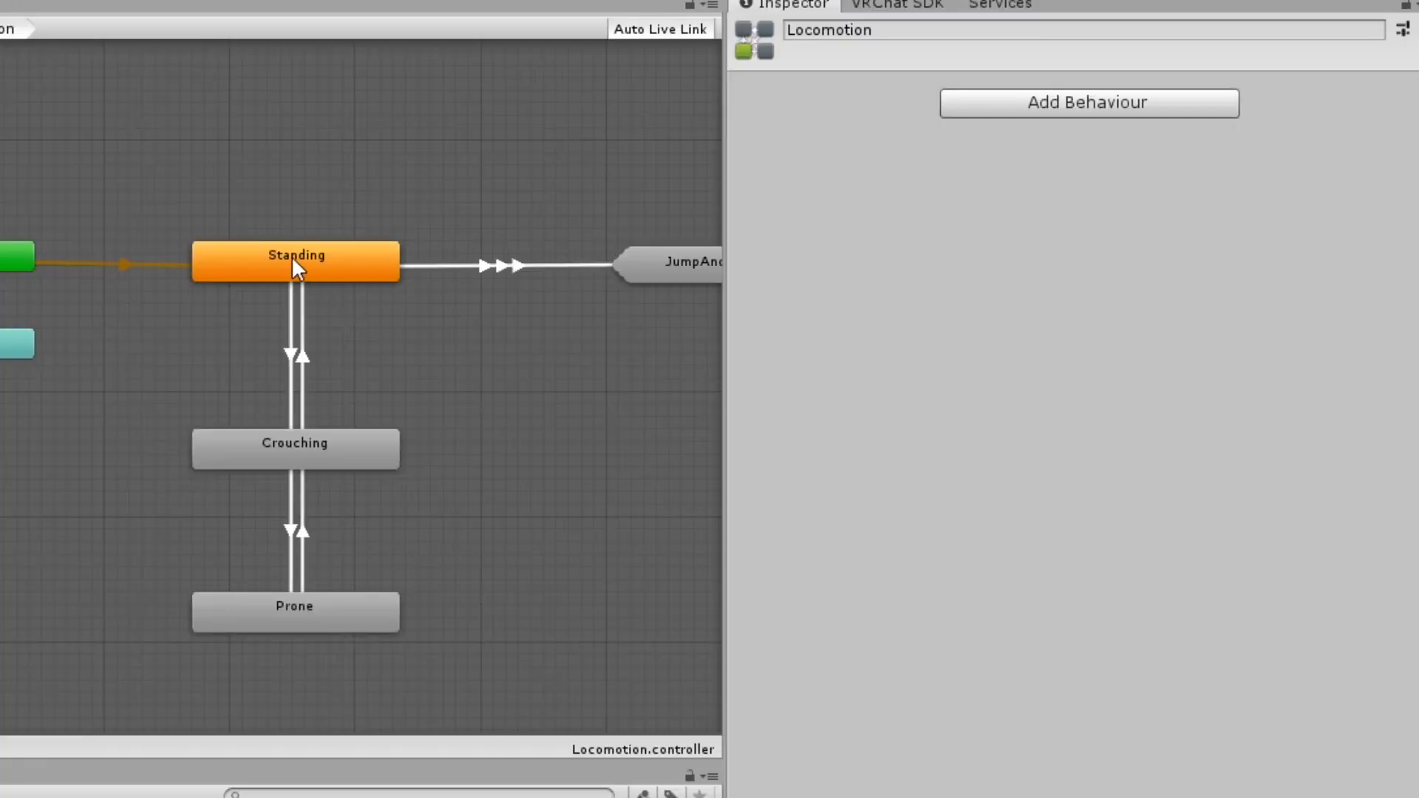
- Replace StandLoco's proxy_stand_still motion with the HappyIdle animation
double_click(296, 262)
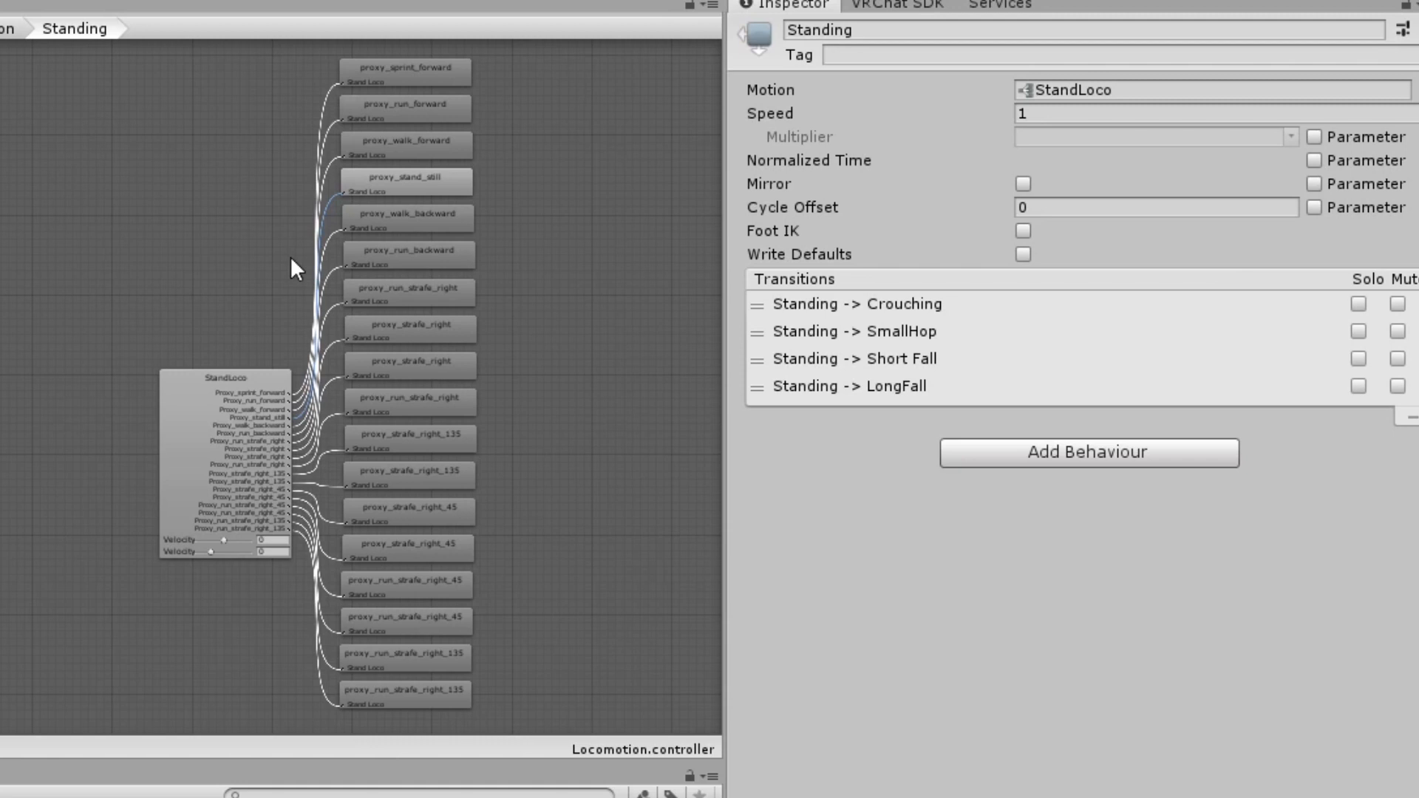
left_click(196, 404)
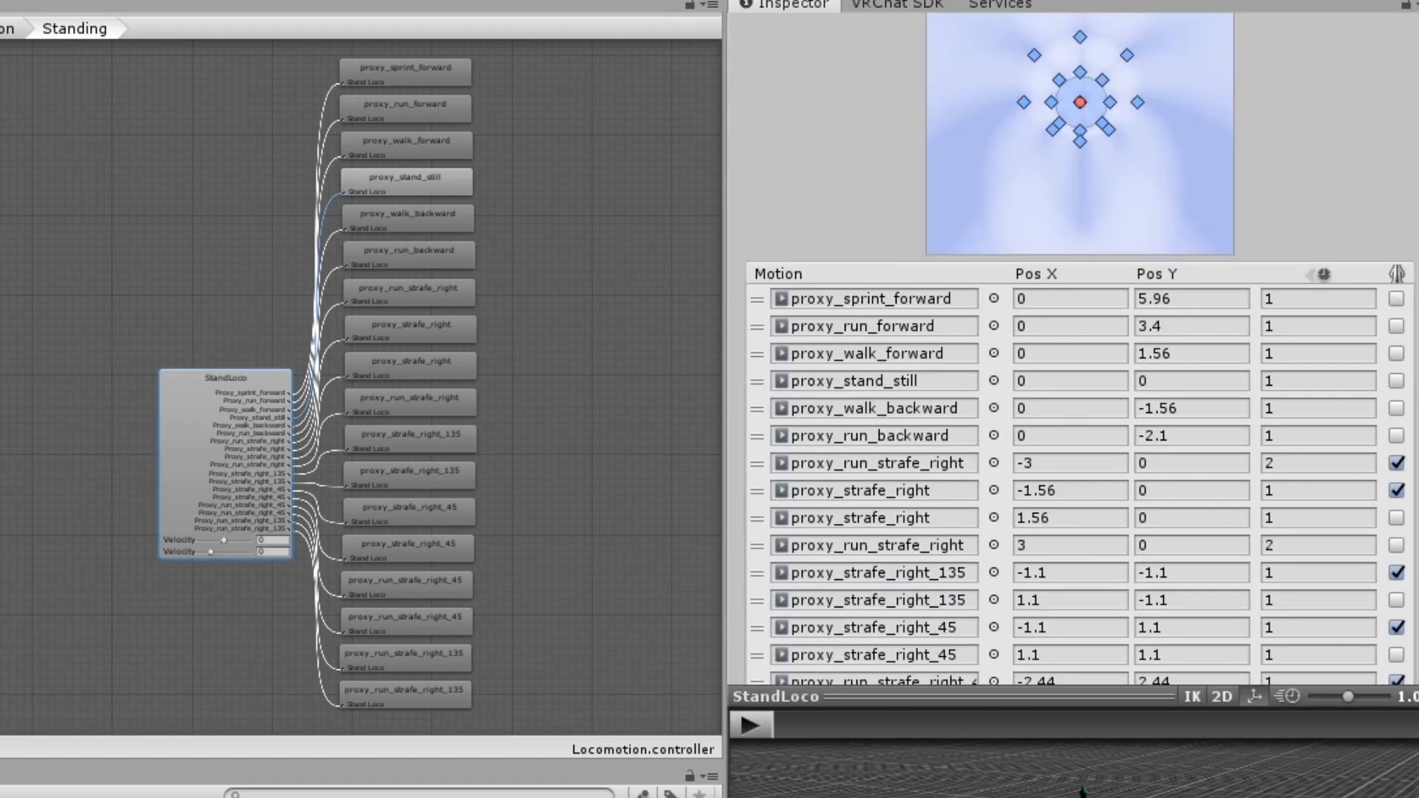
left_click(874, 380)
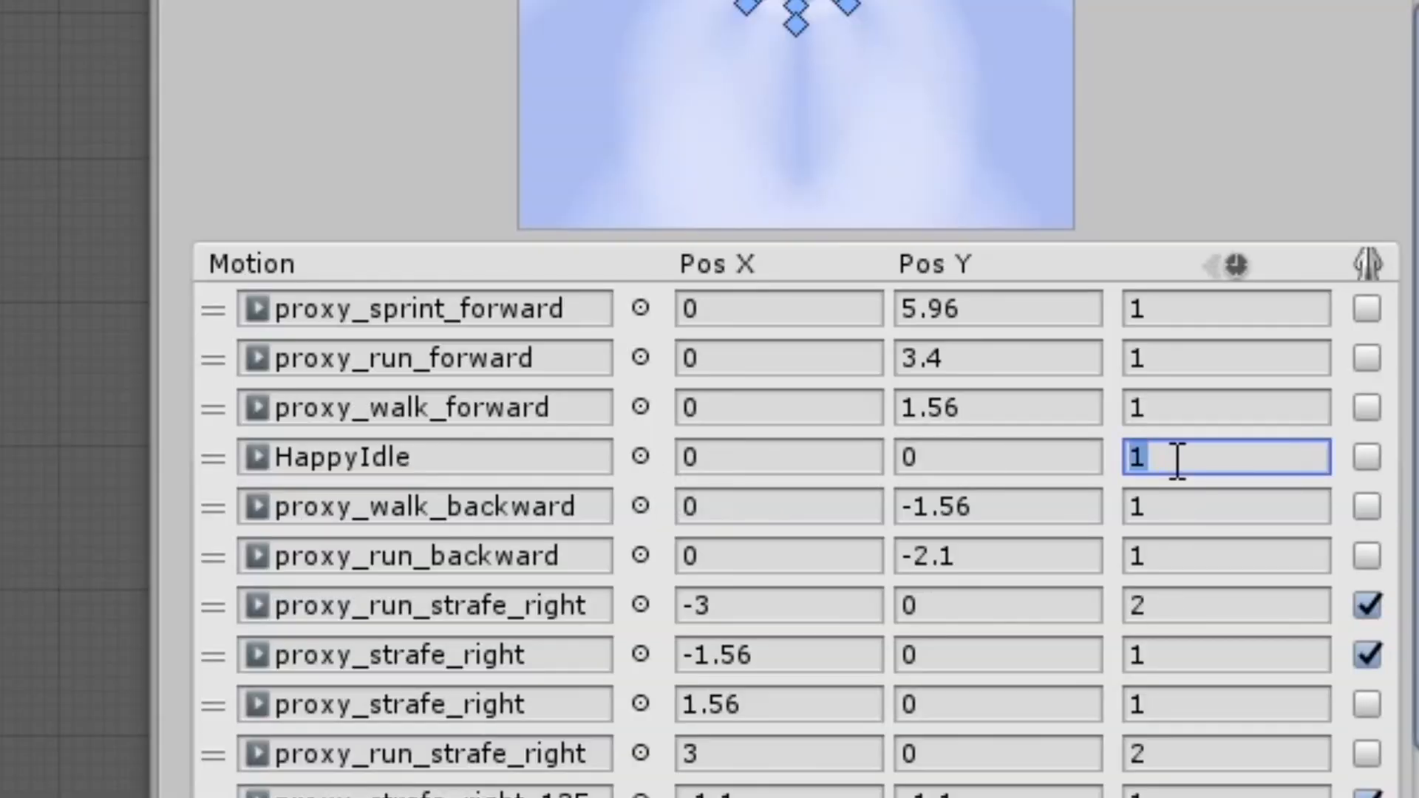
type("2")
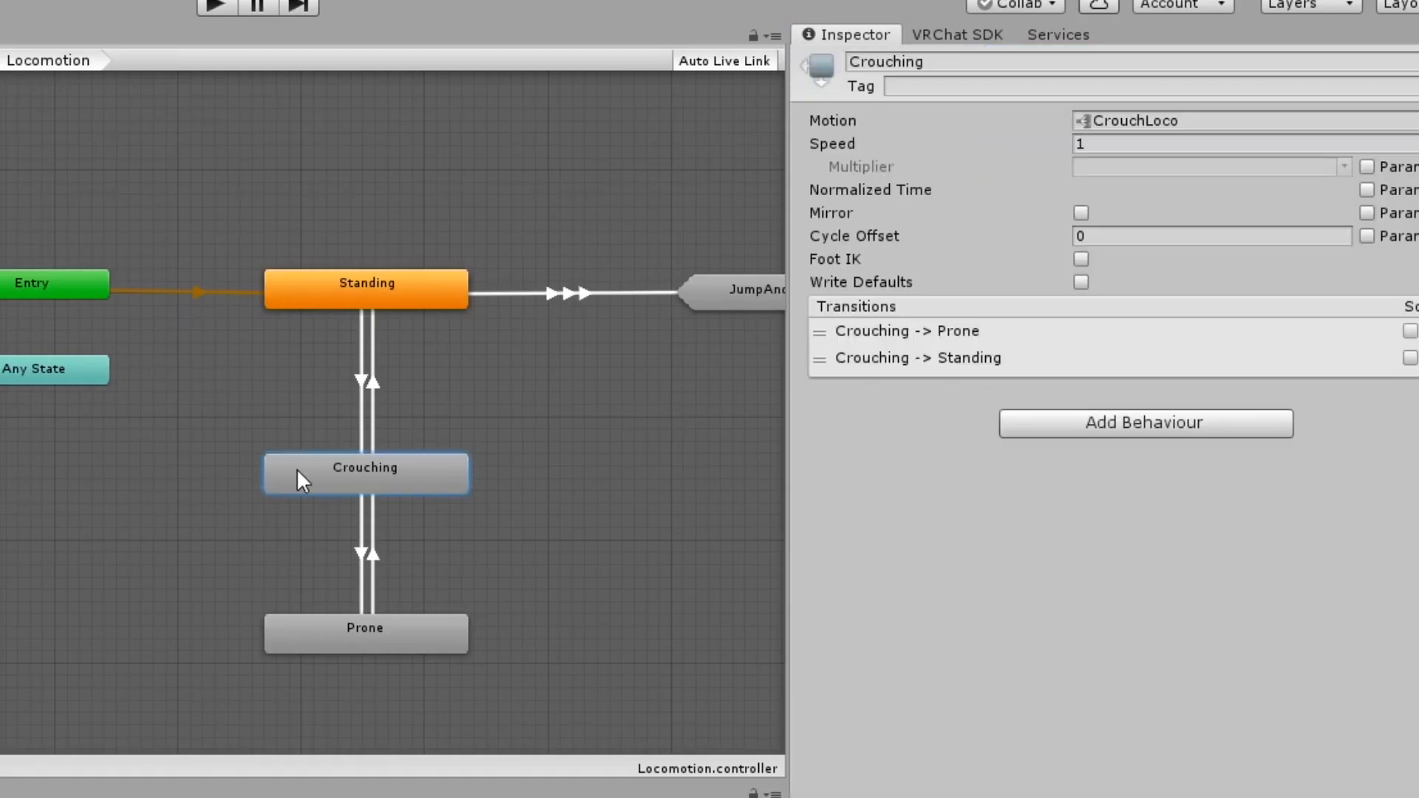
- Open the Crouching state's blend tree to edit its idle motion
double_click(364, 471)
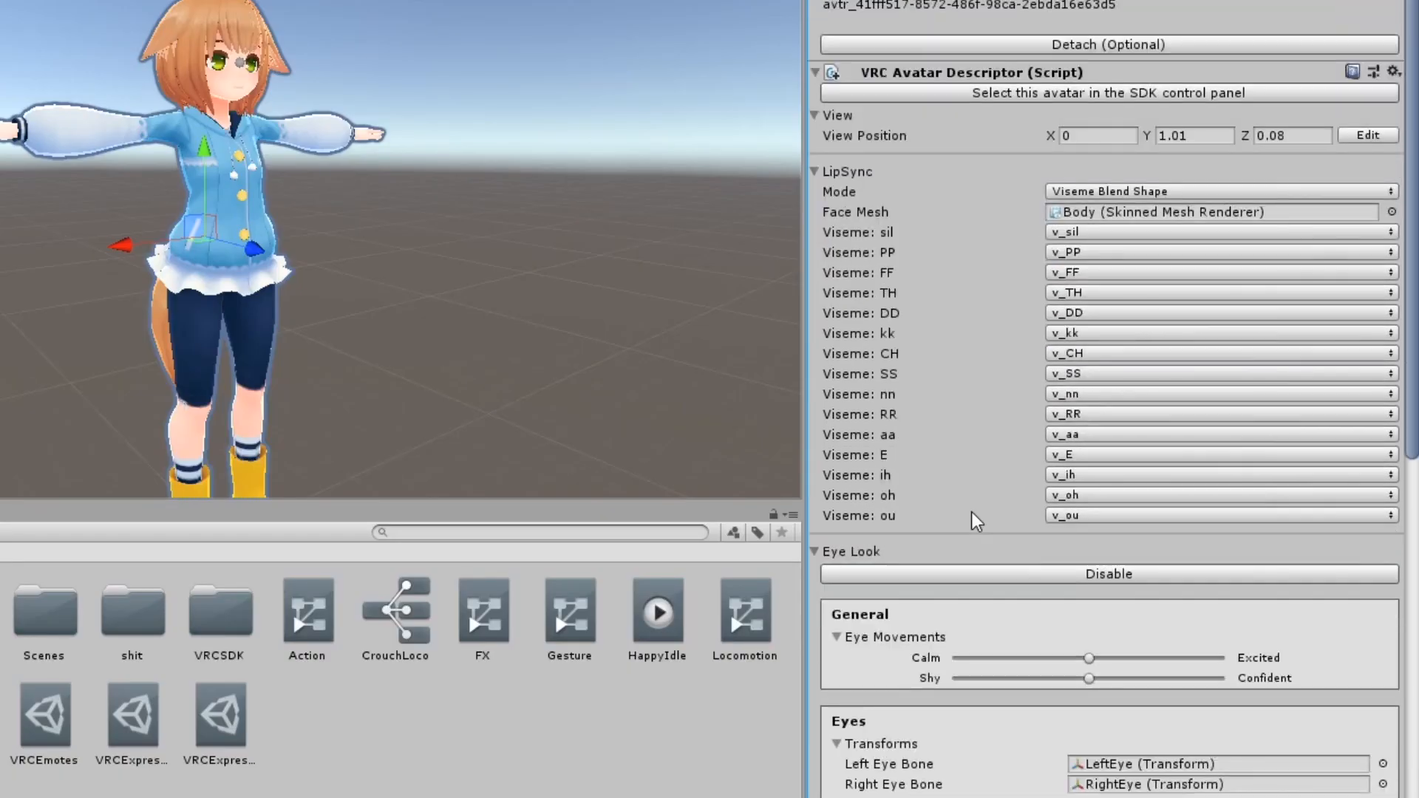
- Run Build & Test for AV3Monaca from the VRChat SDK Builder panel
scroll("down", 3)
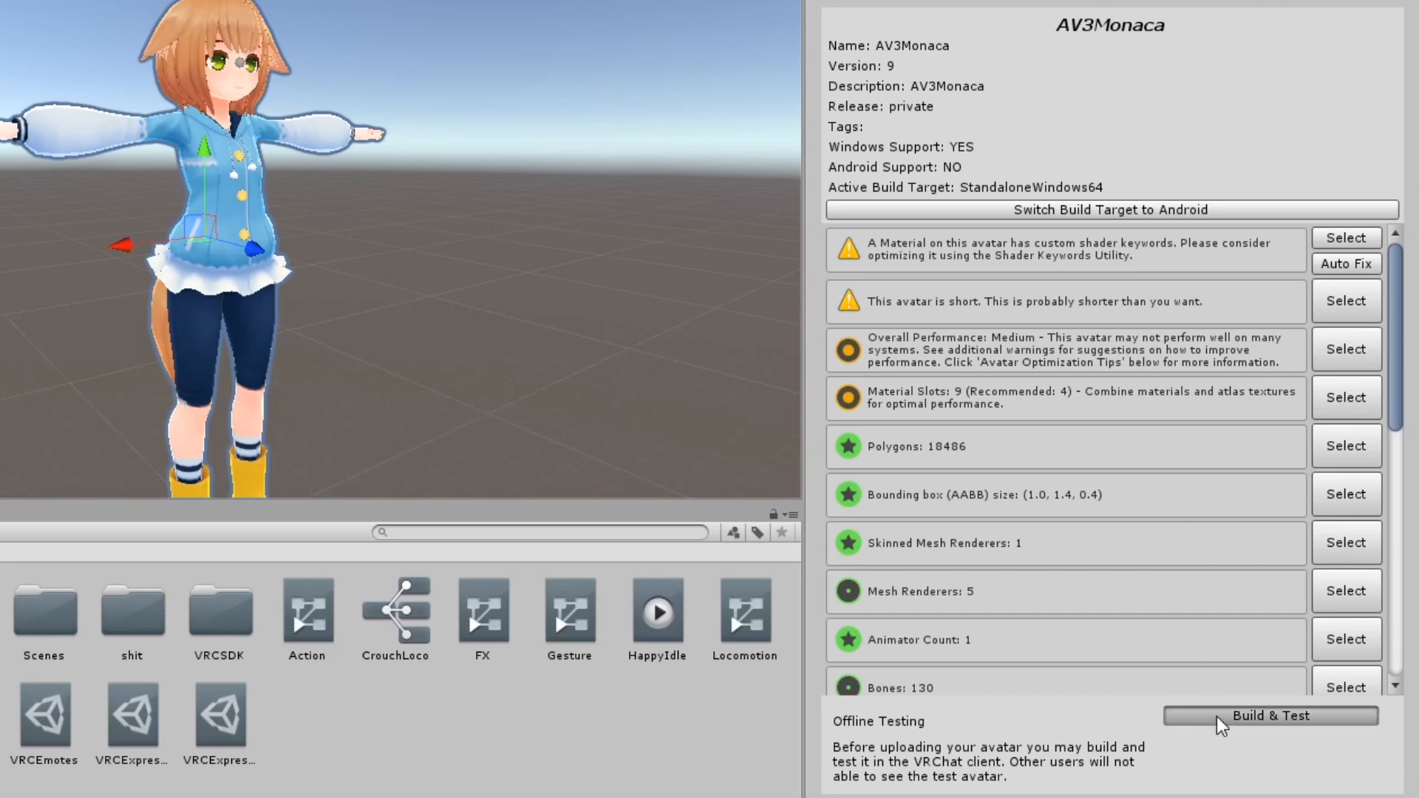
left_click(1277, 717)
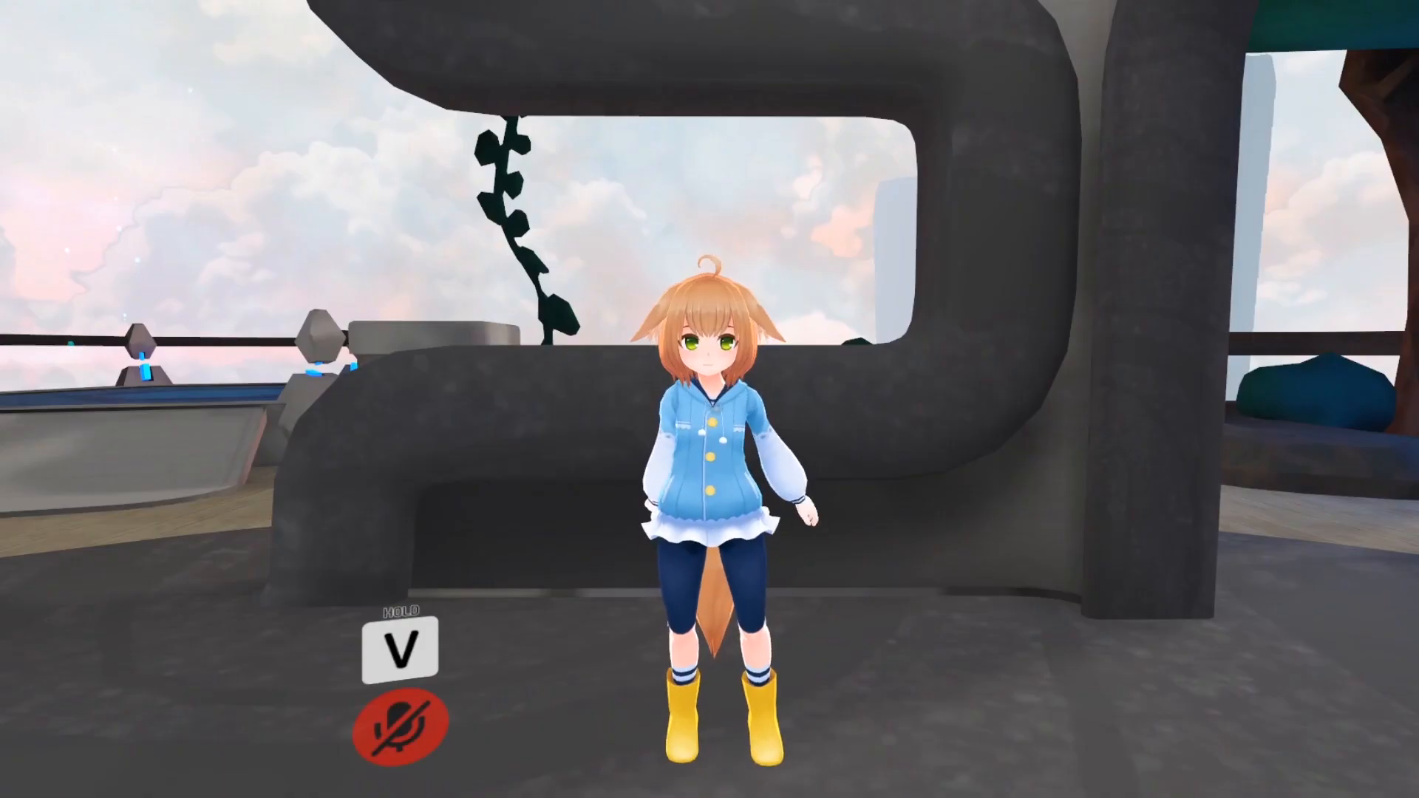